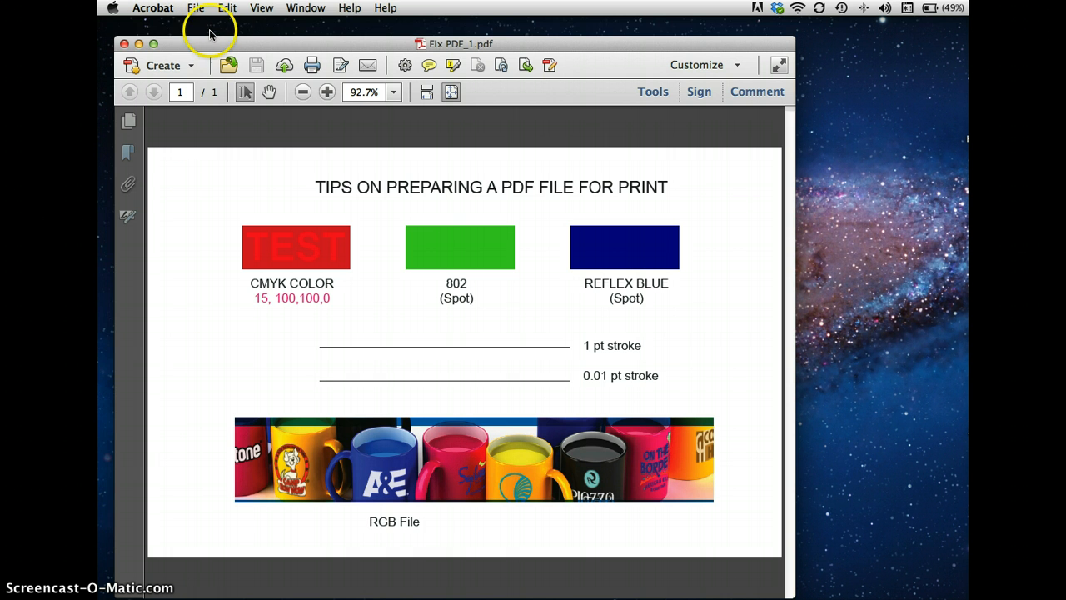
pyautogui.moveTo(195, 8)
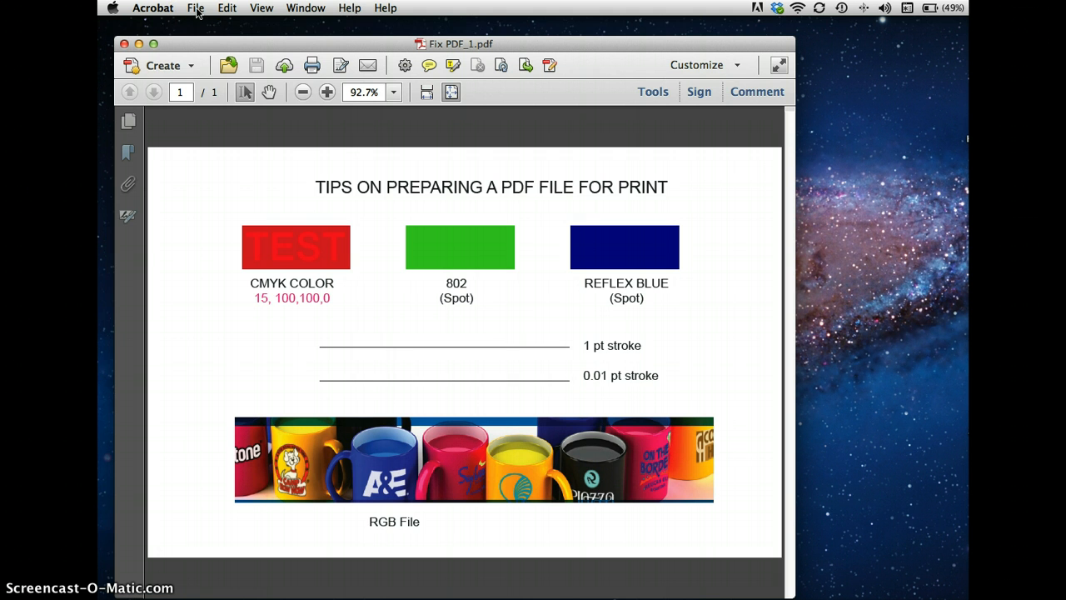
# Step: Review the fonts in Document Properties and close it without changes
pyautogui.click(195, 8)
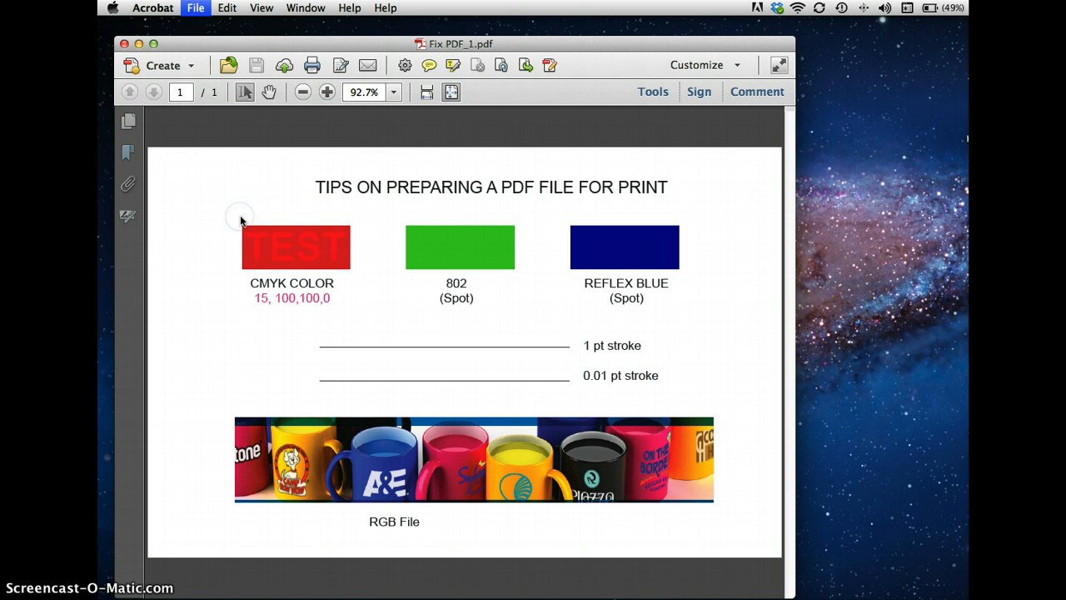
pyautogui.click(195, 8)
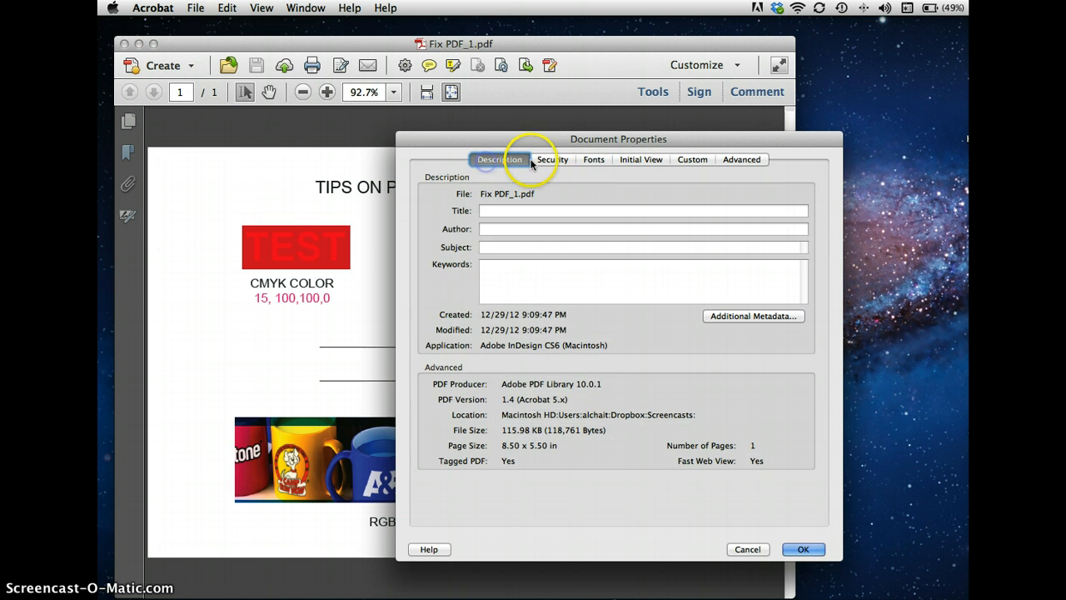
pyautogui.click(593, 159)
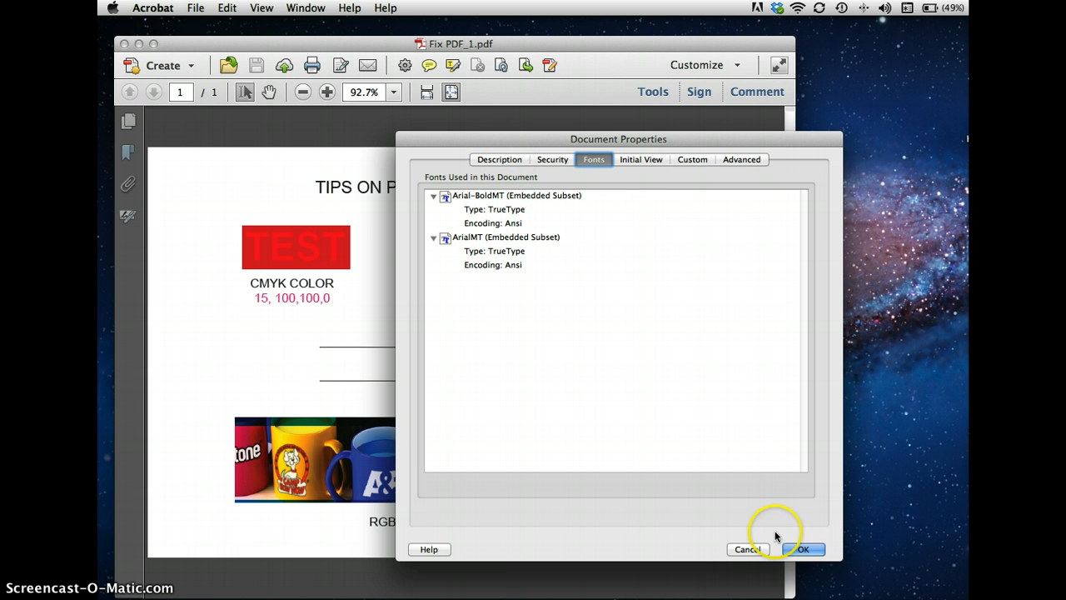
pyautogui.click(802, 549)
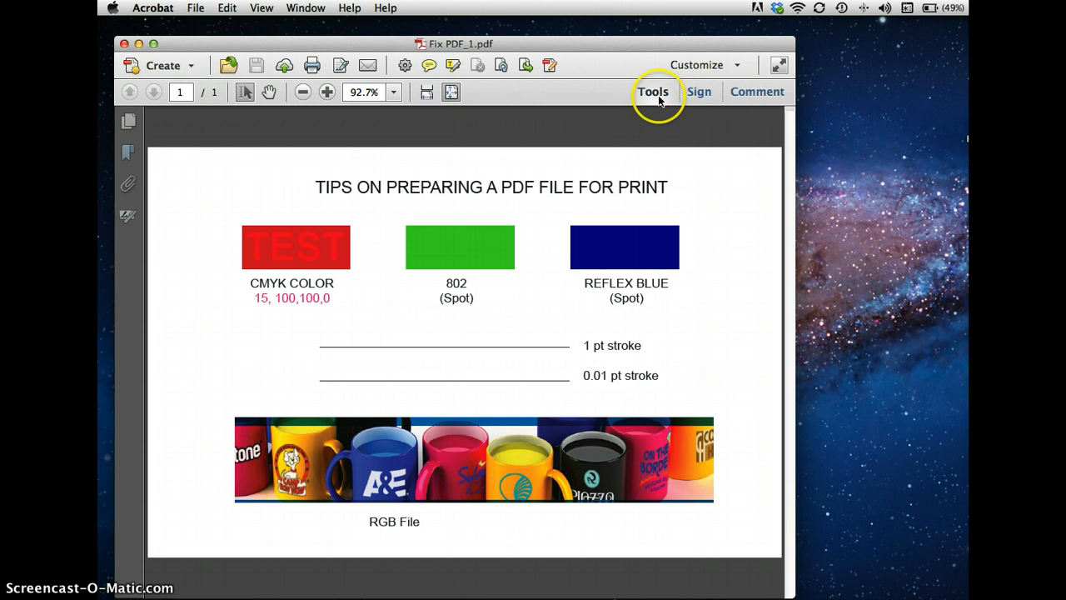
pyautogui.moveTo(386, 8)
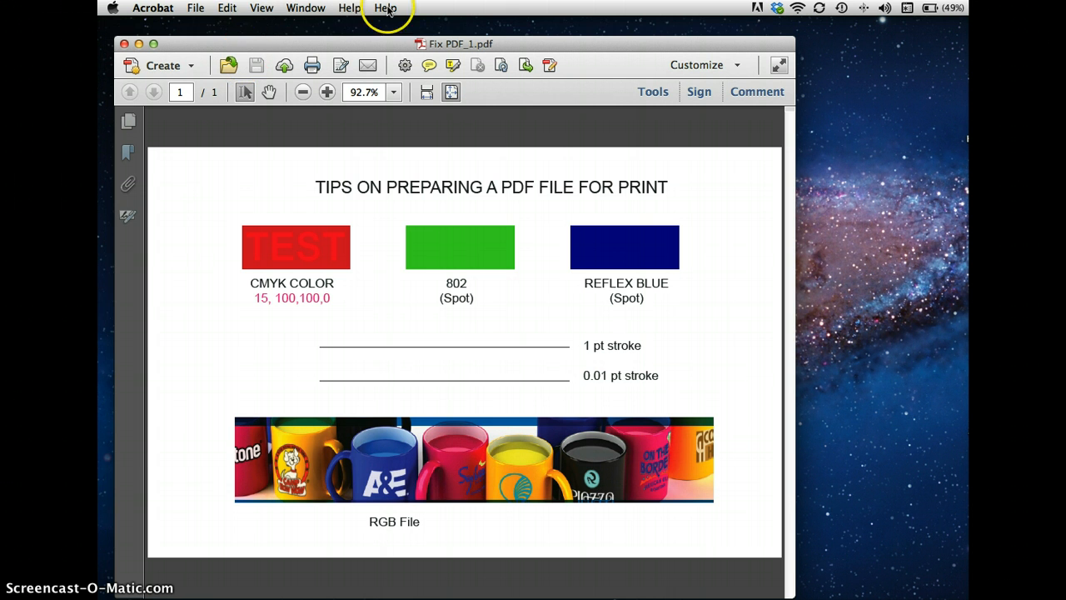
pyautogui.moveTo(364, 7)
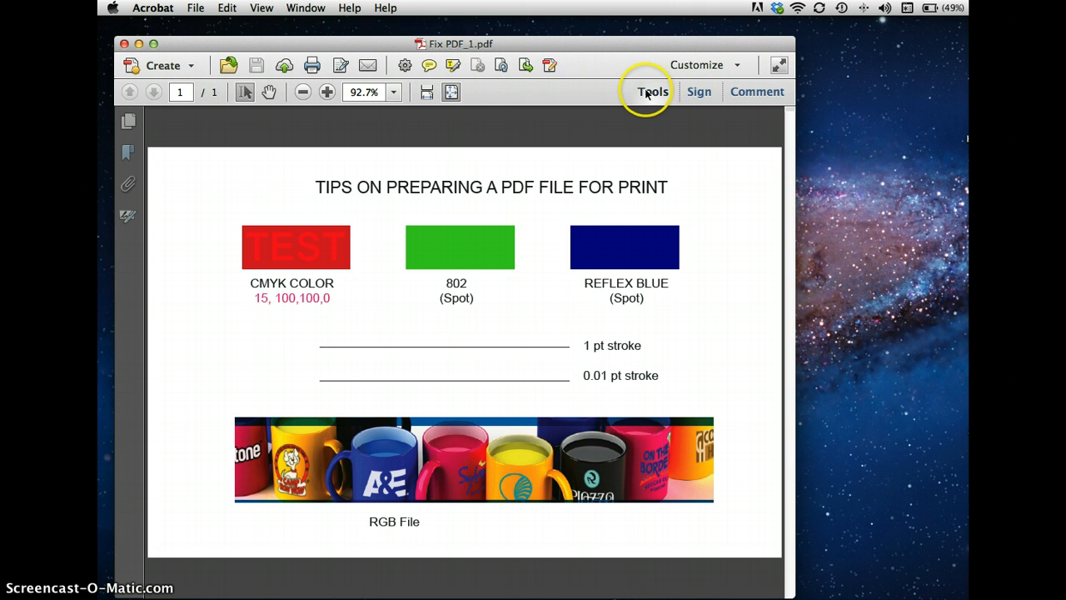
# Step: Open the tools pane and browse Protection, Forms and Pages, ending on Print Production
pyautogui.click(653, 91)
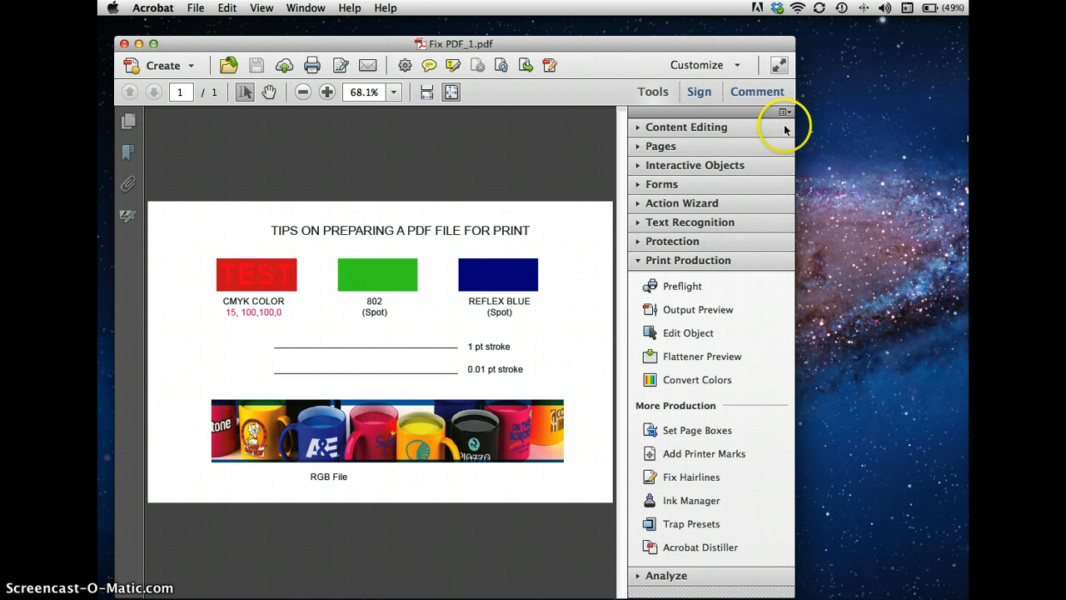
pyautogui.click(783, 112)
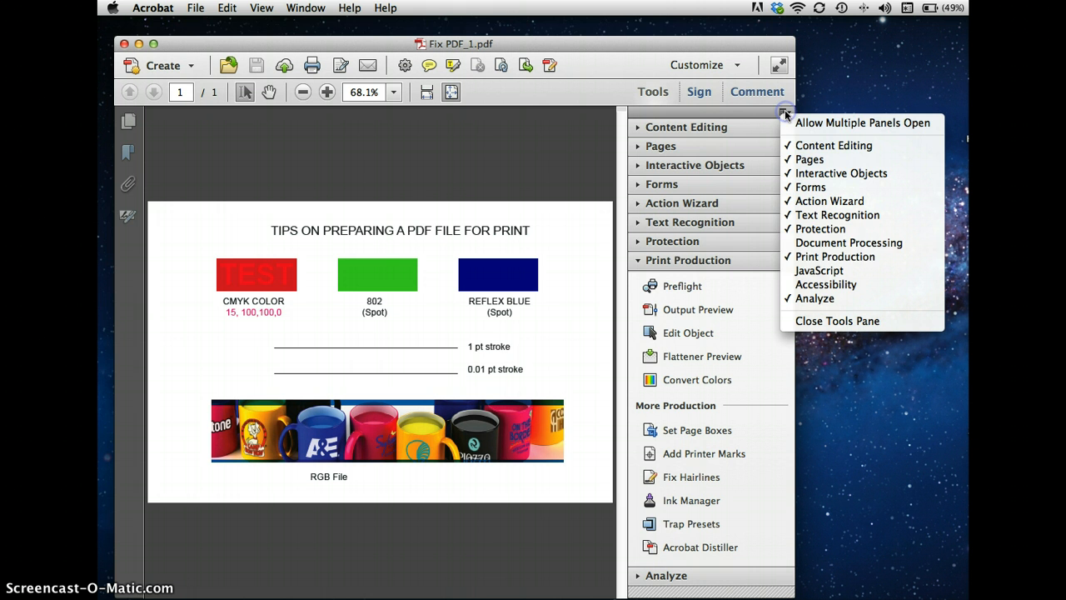
pyautogui.moveTo(849, 242)
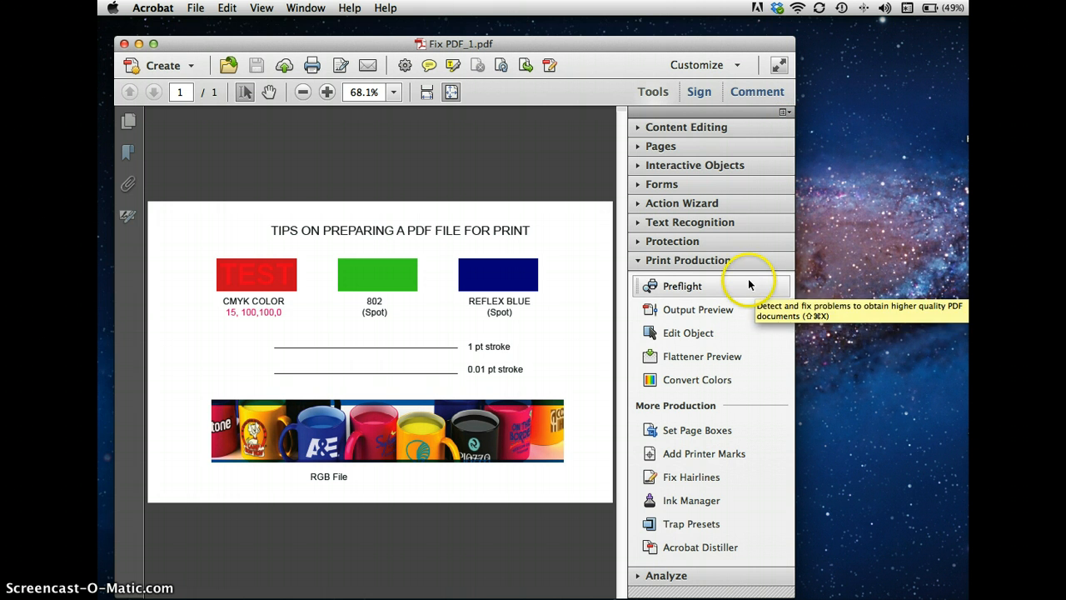
pyautogui.click(672, 241)
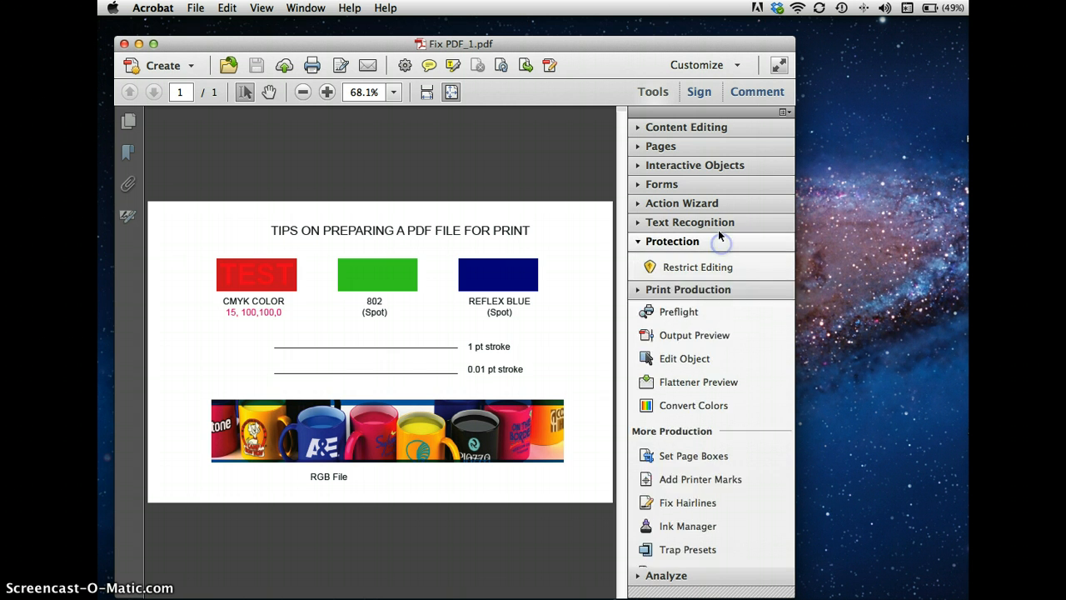
pyautogui.click(661, 184)
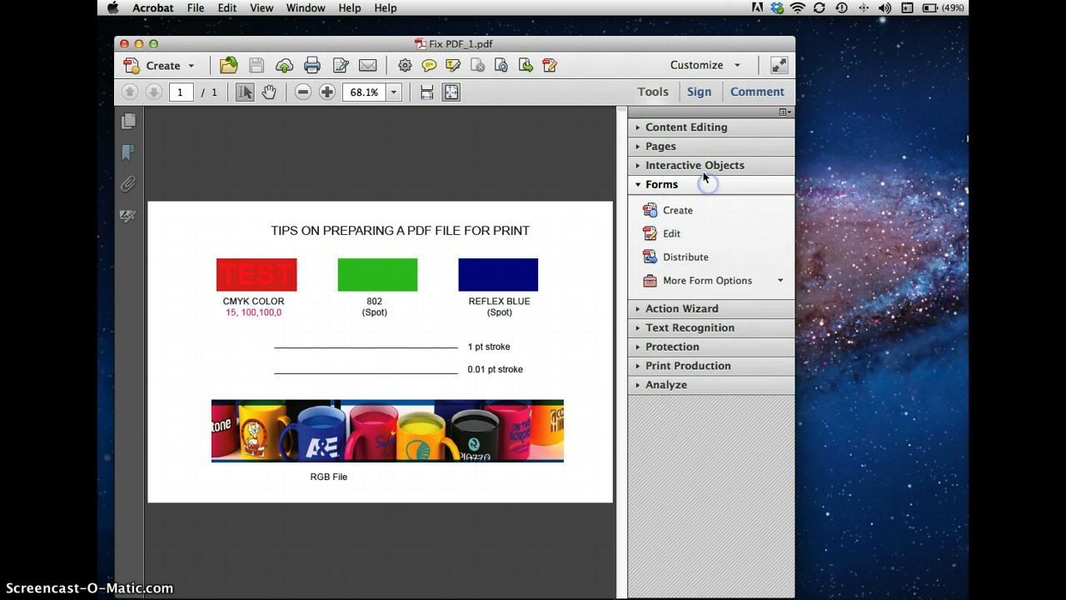
pyautogui.click(661, 145)
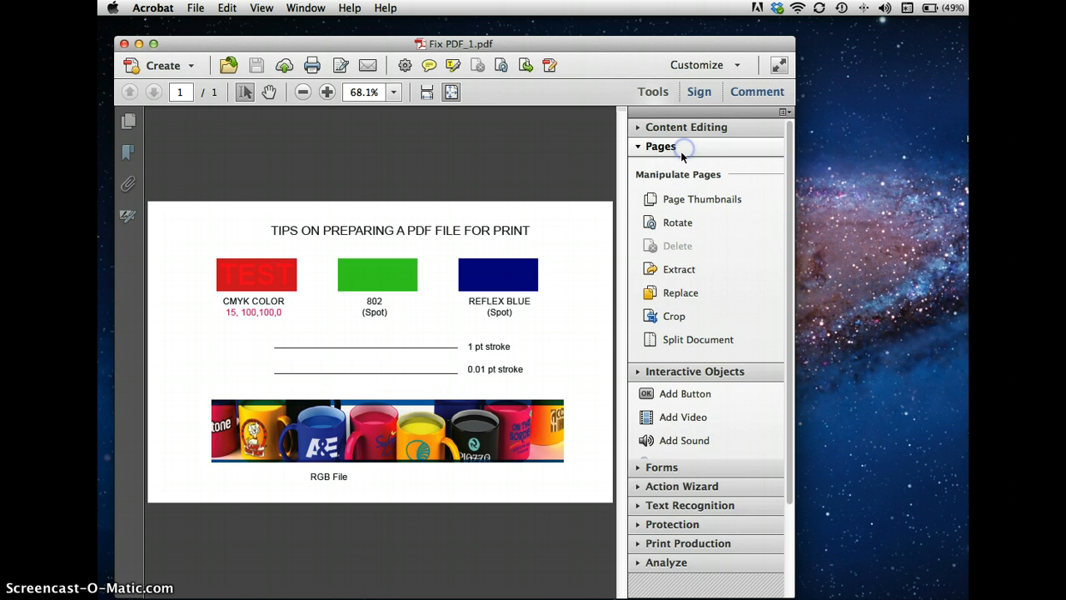
pyautogui.click(661, 146)
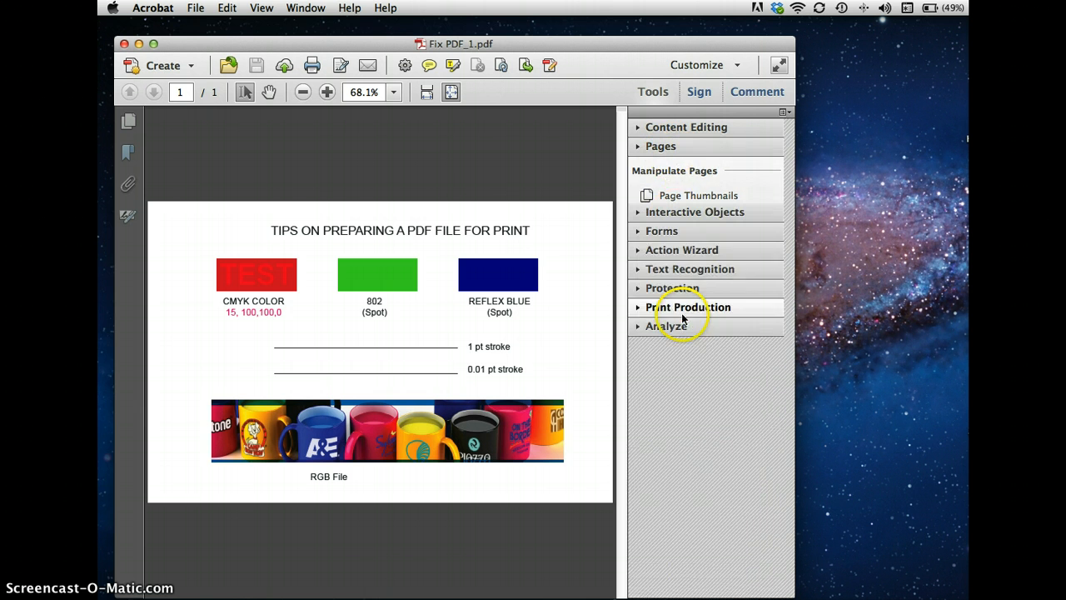
pyautogui.click(690, 307)
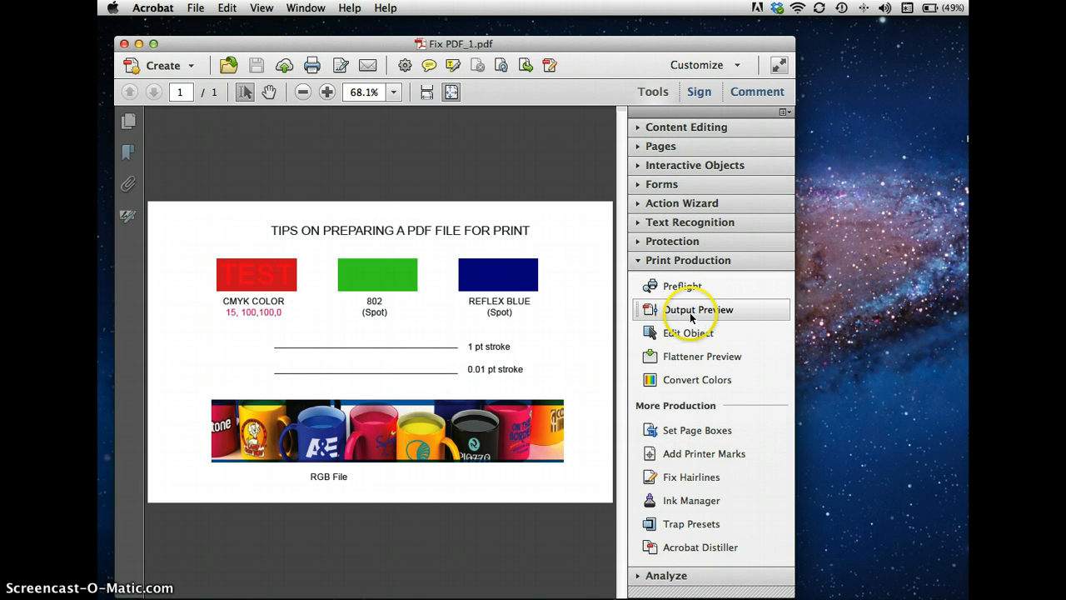
# Step: Open Output Preview to see CMYK plus PANTONE 802 and Reflex Blue plates
pyautogui.click(698, 309)
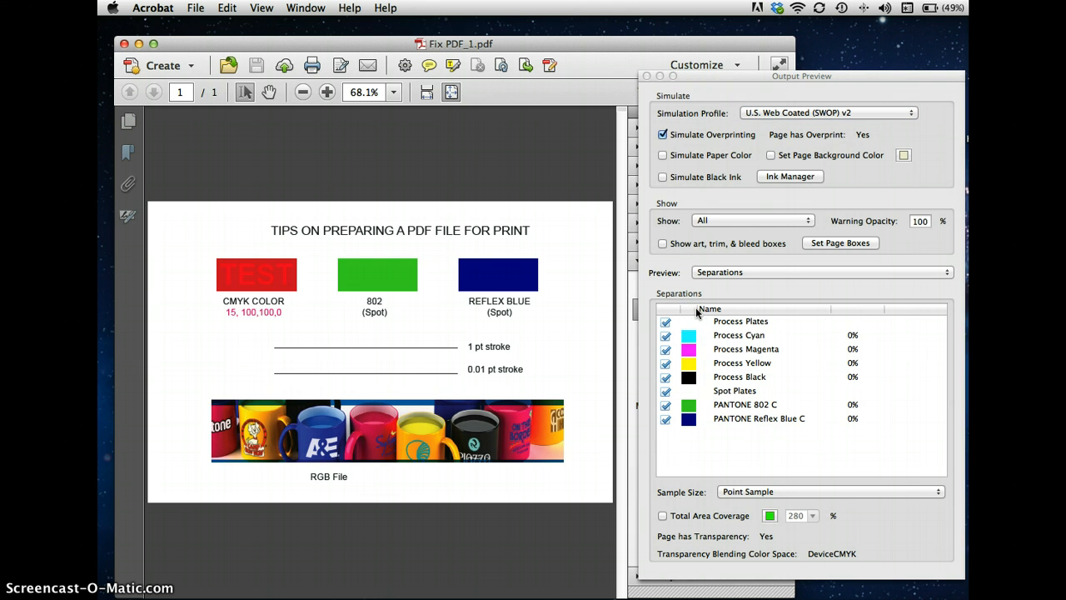
pyautogui.moveTo(699, 316)
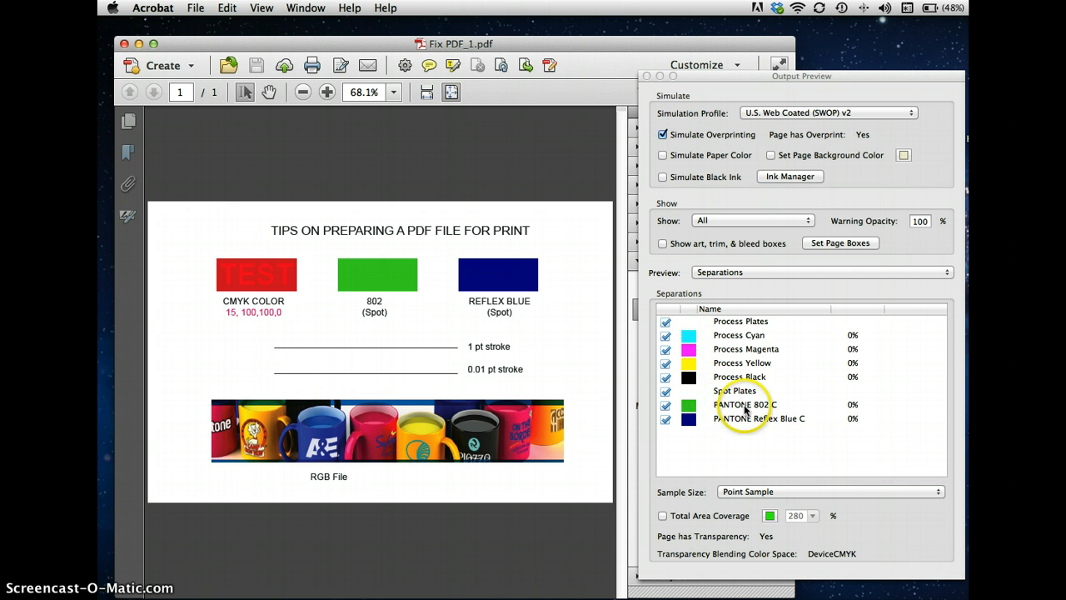
pyautogui.moveTo(552, 369)
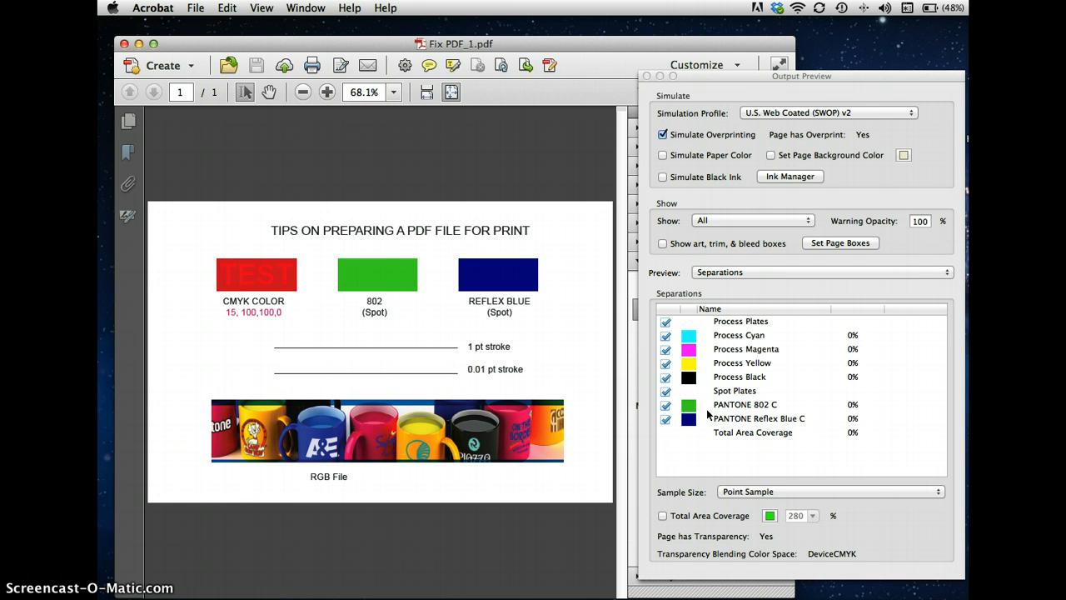
pyautogui.moveTo(723, 460)
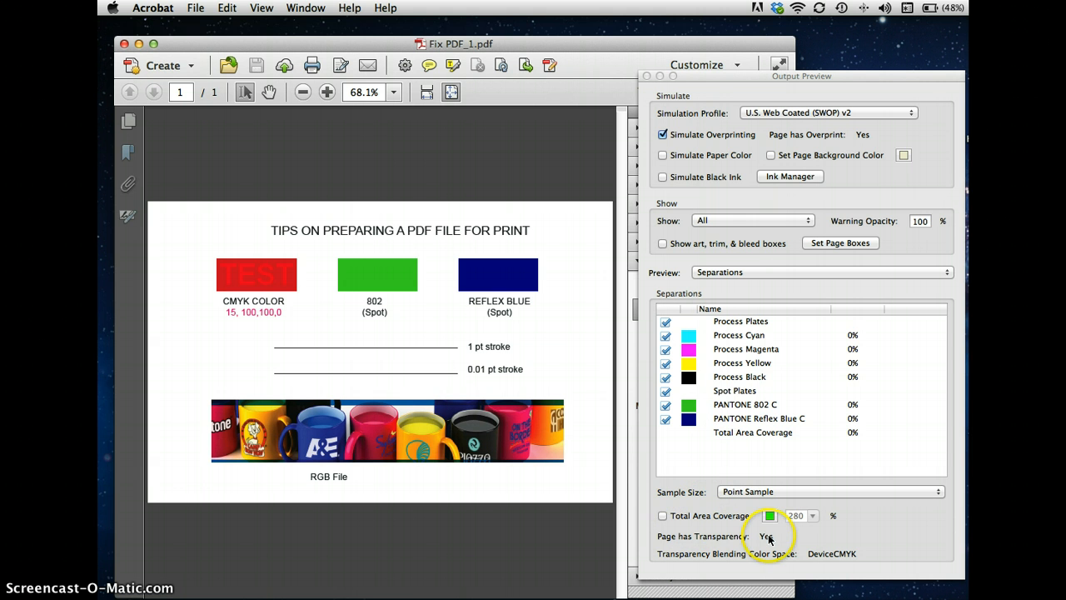
pyautogui.moveTo(764, 558)
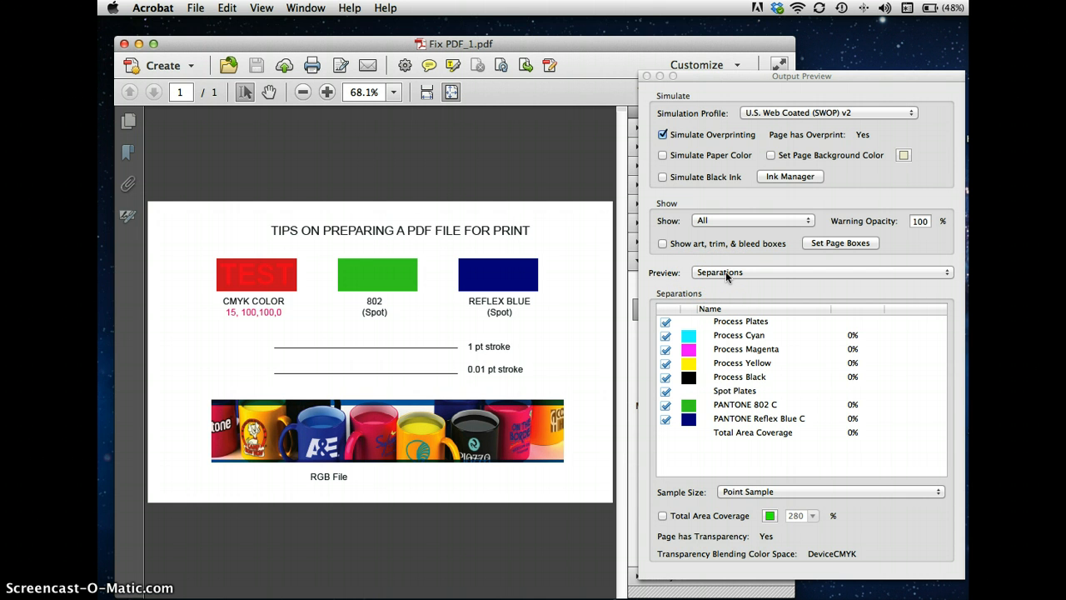
# Step: Switch Output Preview to Object Inspector to check the mug photo's attributes
pyautogui.click(821, 271)
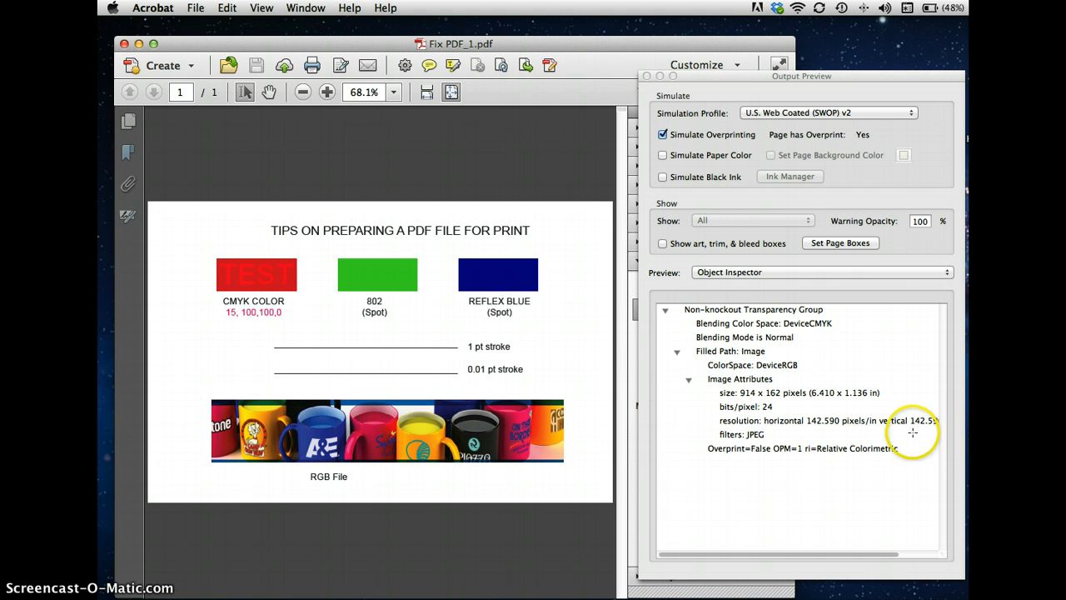
pyautogui.moveTo(548, 428)
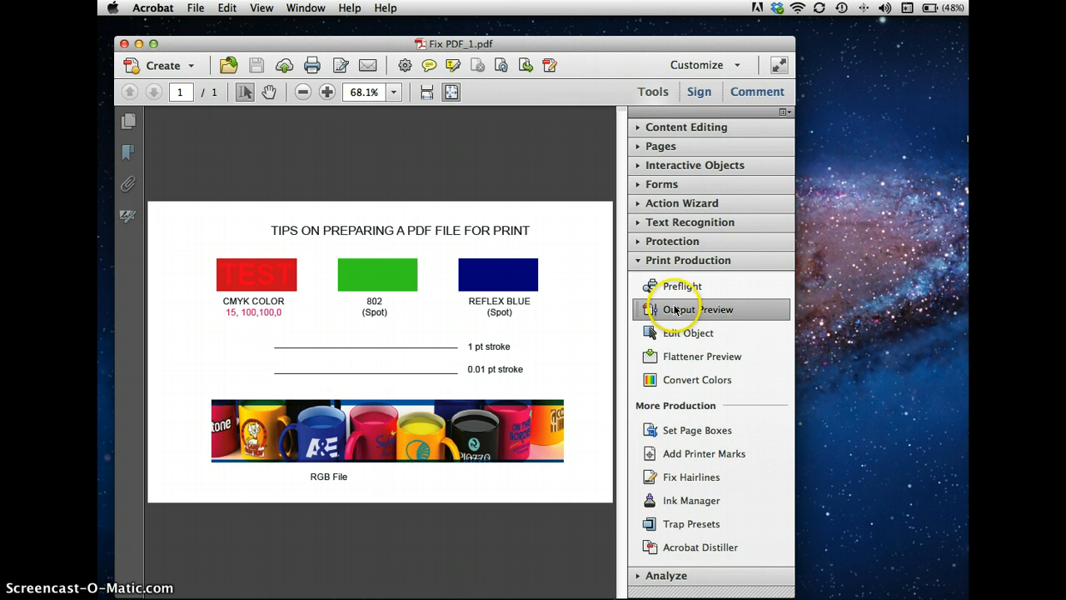
# Step: Open Preflight, expand PDF fixups, and select 'Convert to CMYK only (SWOP)'
pyautogui.click(681, 286)
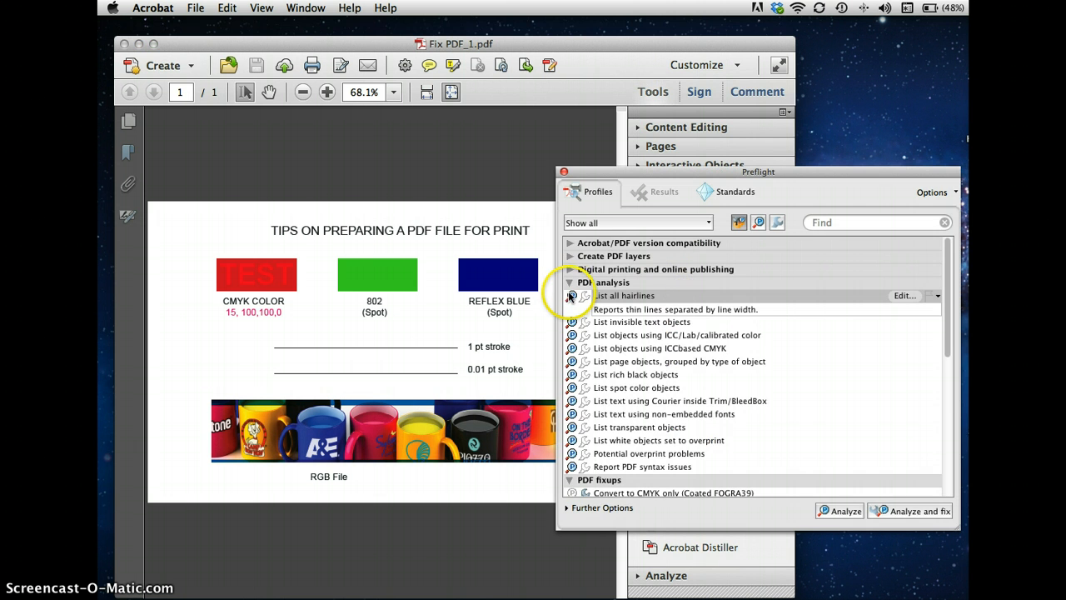
pyautogui.click(571, 282)
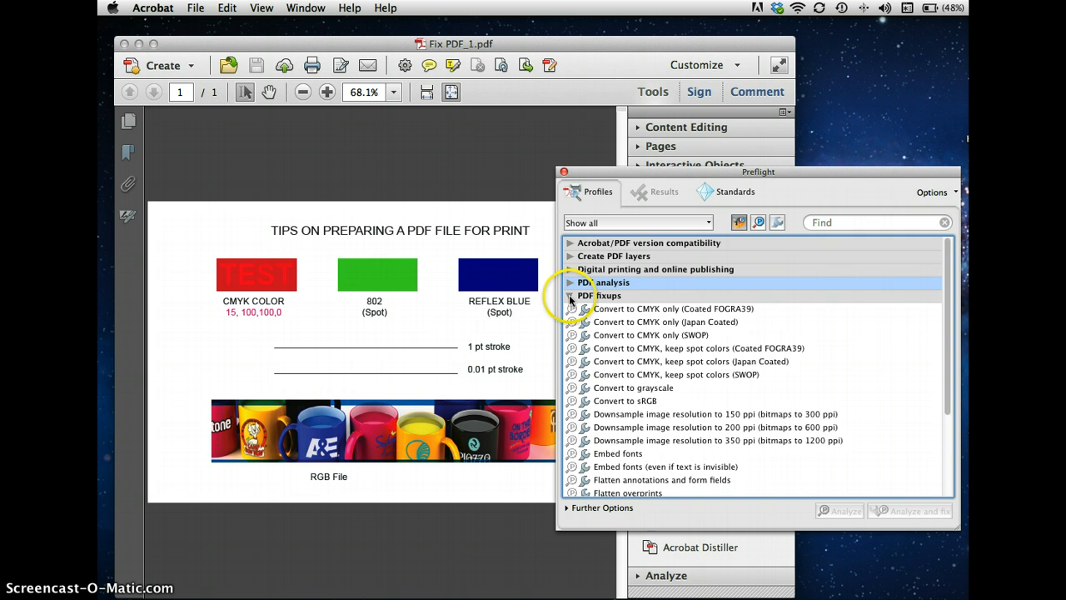
pyautogui.click(570, 295)
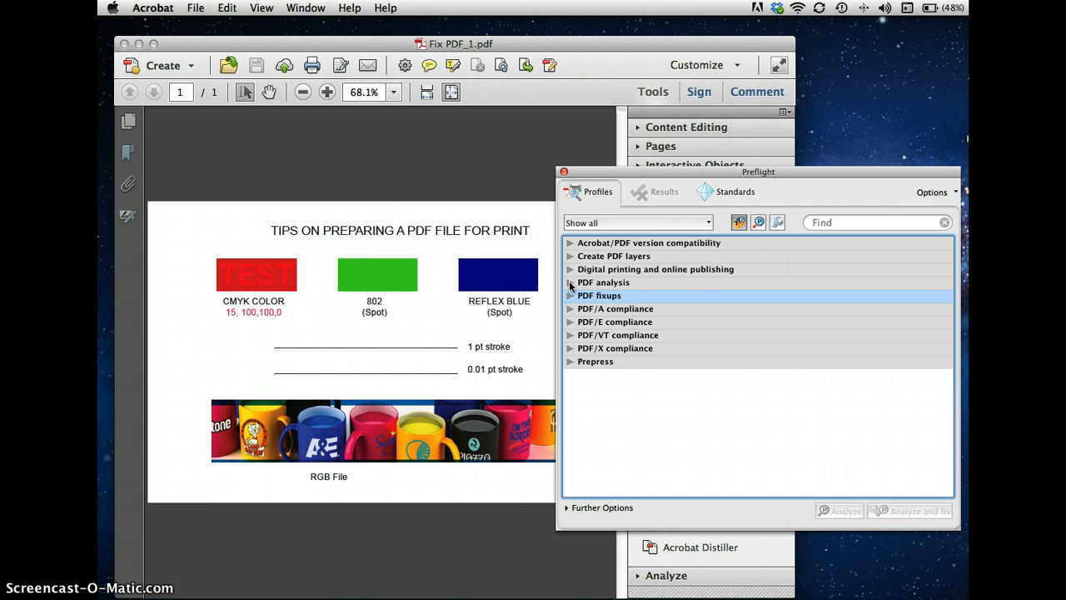
pyautogui.click(570, 295)
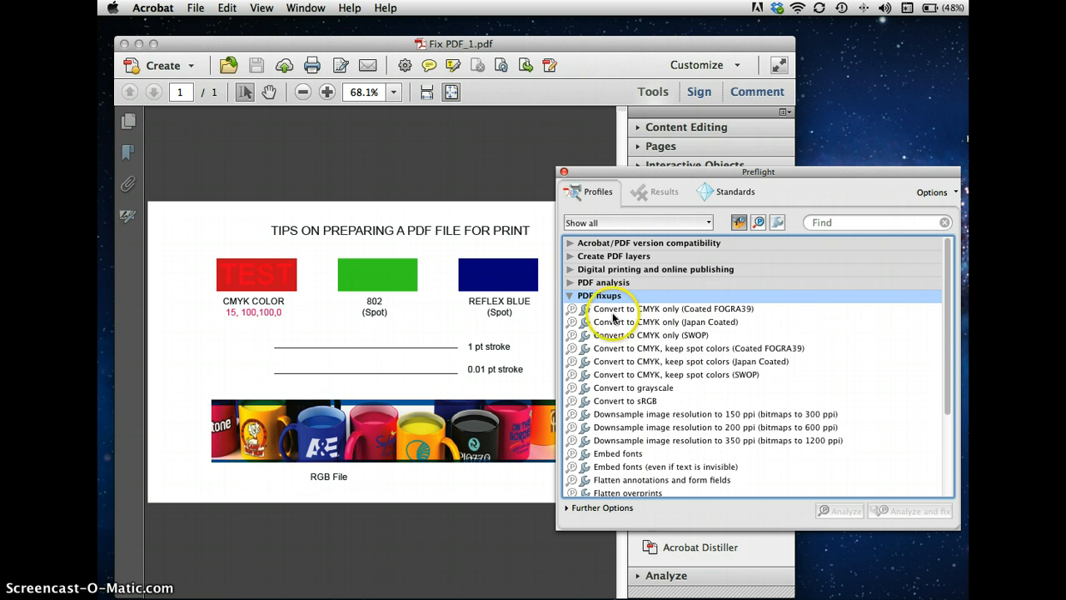
pyautogui.moveTo(629, 375)
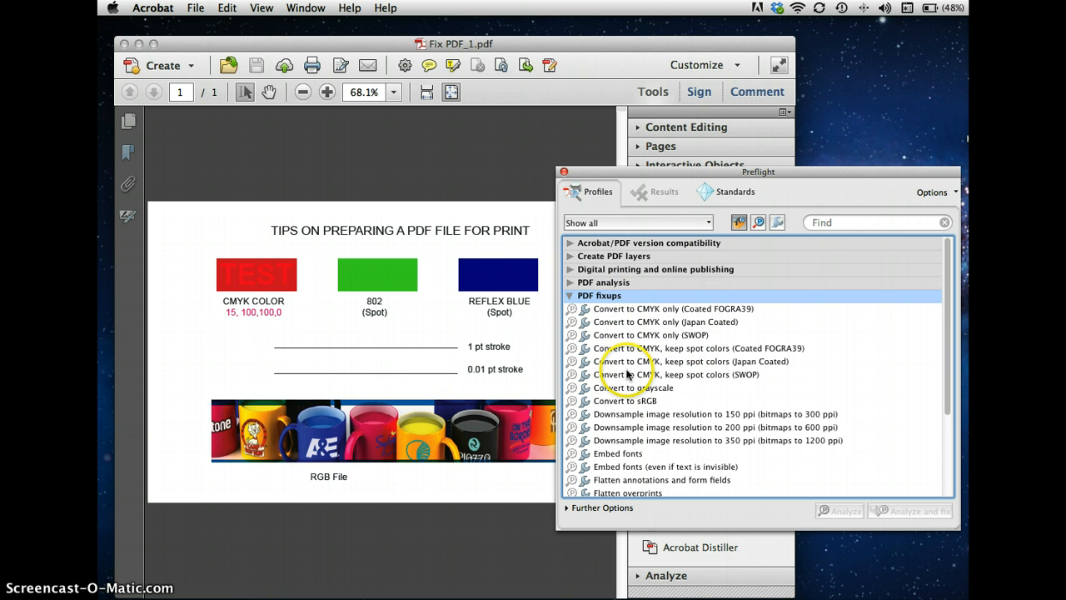
pyautogui.moveTo(698, 356)
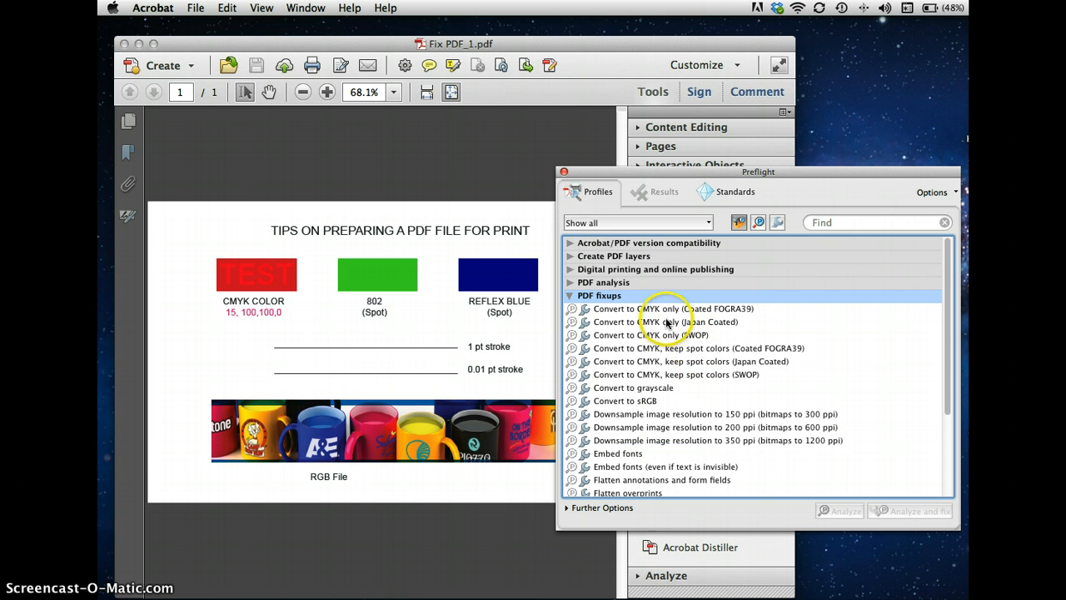
pyautogui.moveTo(675, 335)
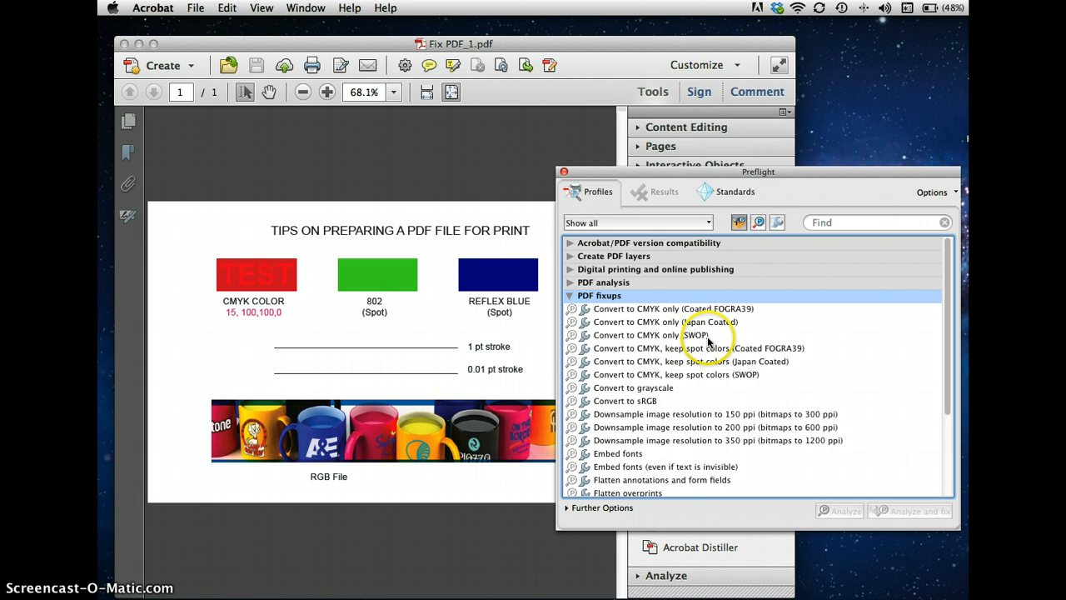
pyautogui.moveTo(658, 339)
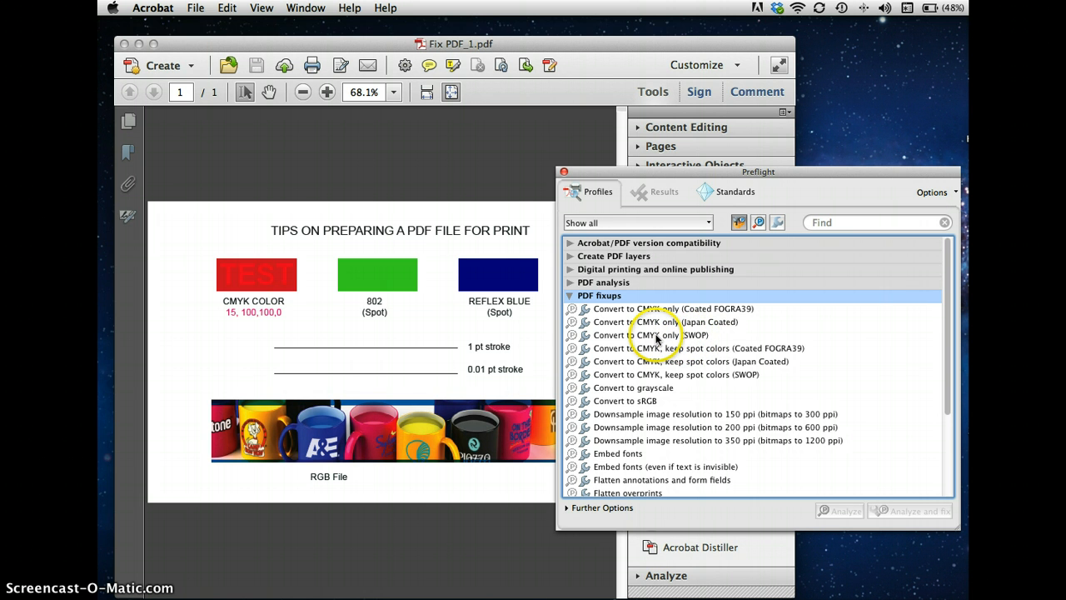
pyautogui.click(650, 335)
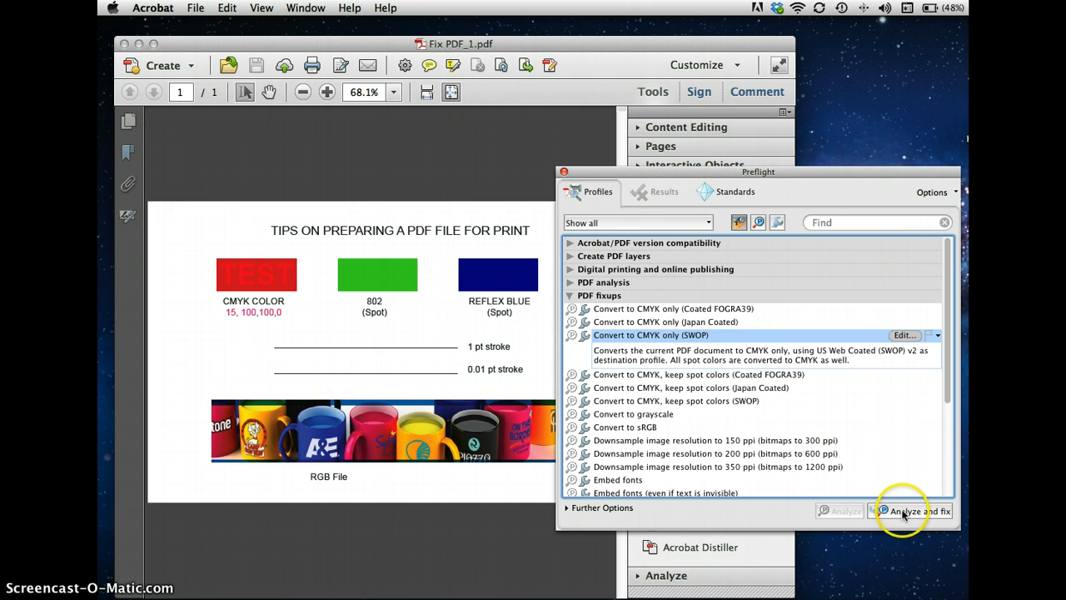
# Step: Run the SWOP CMYK fixup and save the result as Fix PDF_1cmyk
pyautogui.click(912, 511)
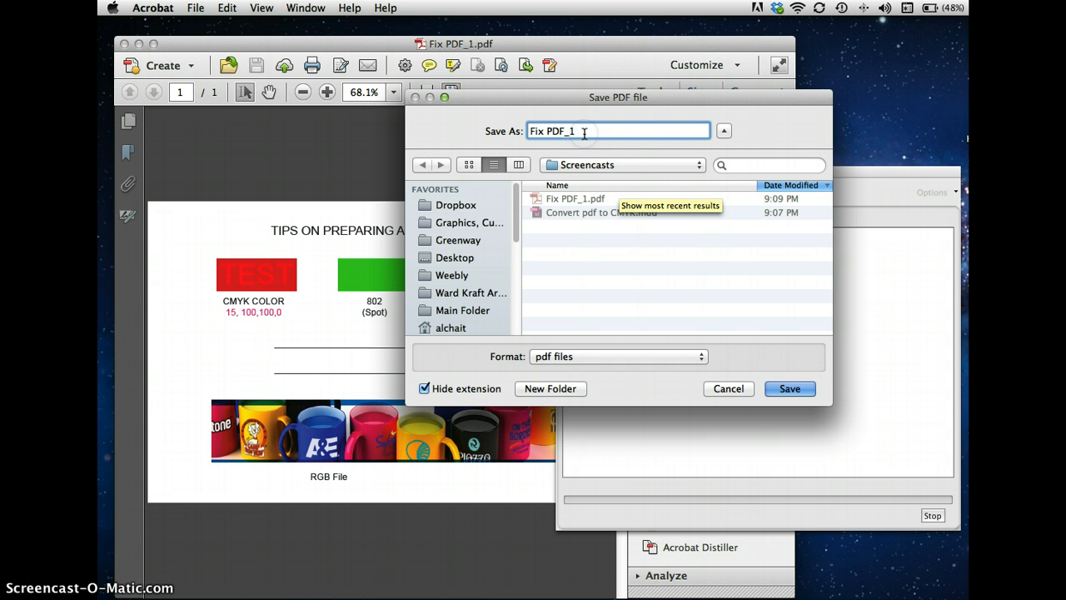
pyautogui.write('cm')
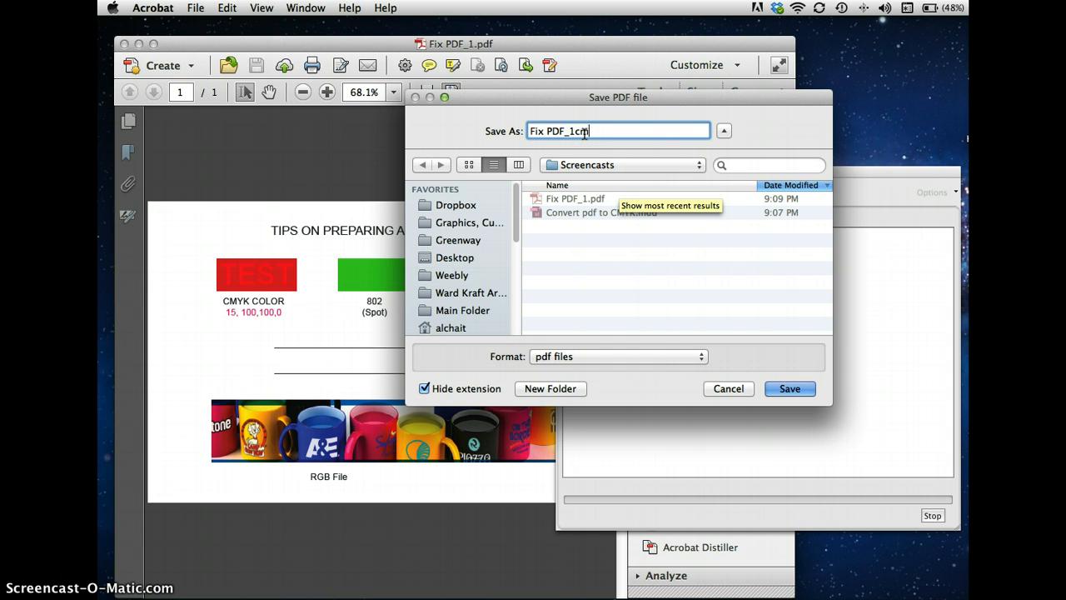
pyautogui.write('myk')
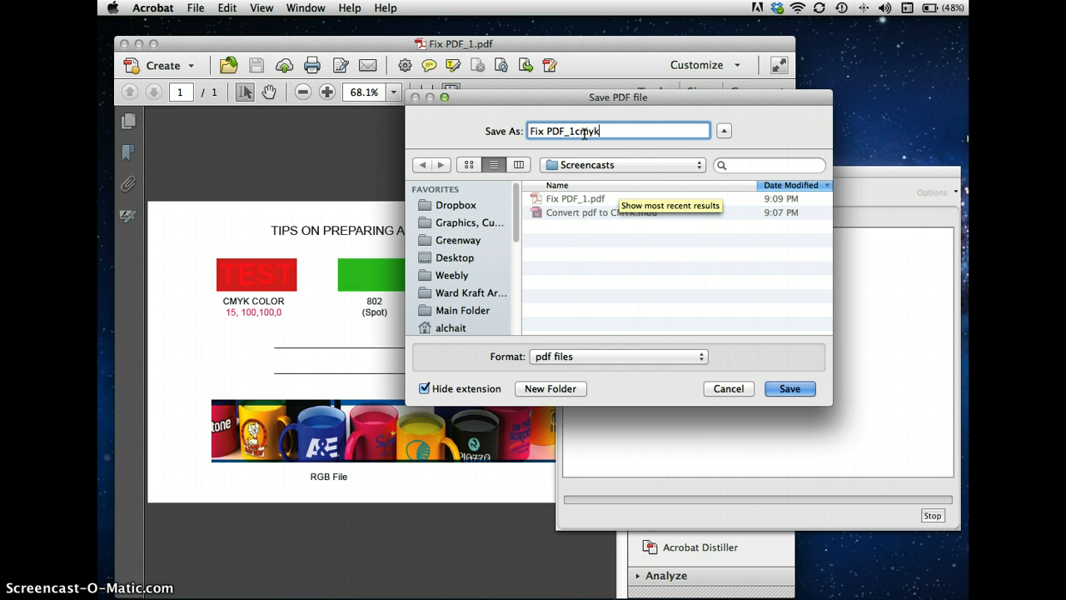
pyautogui.click(789, 388)
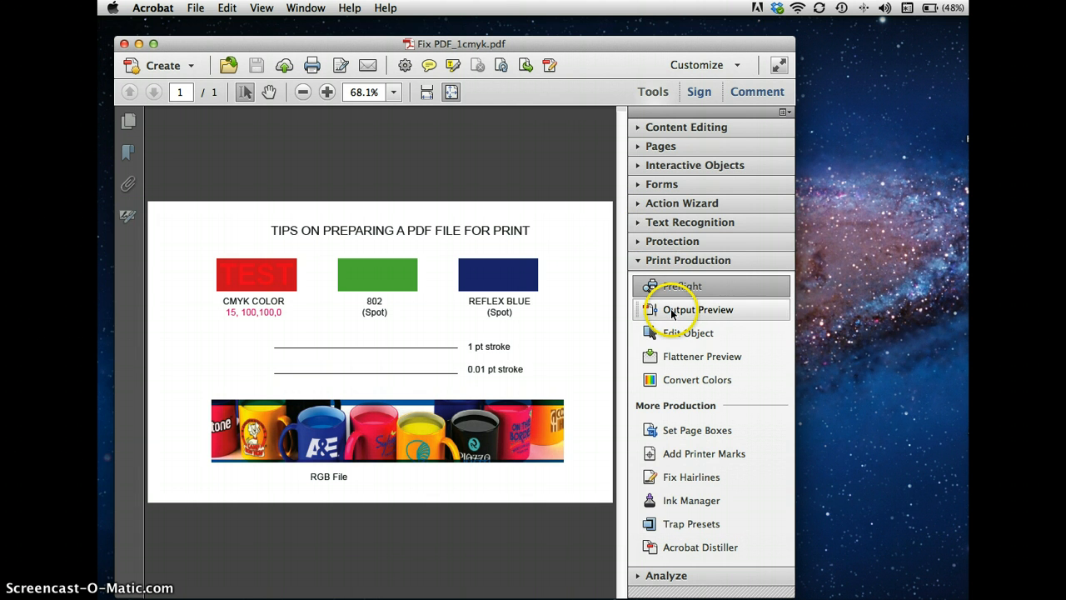
# Step: Reopen Output Preview on Fix PDF_1cmyk.pdf to confirm only CMYK separations remain
pyautogui.click(697, 309)
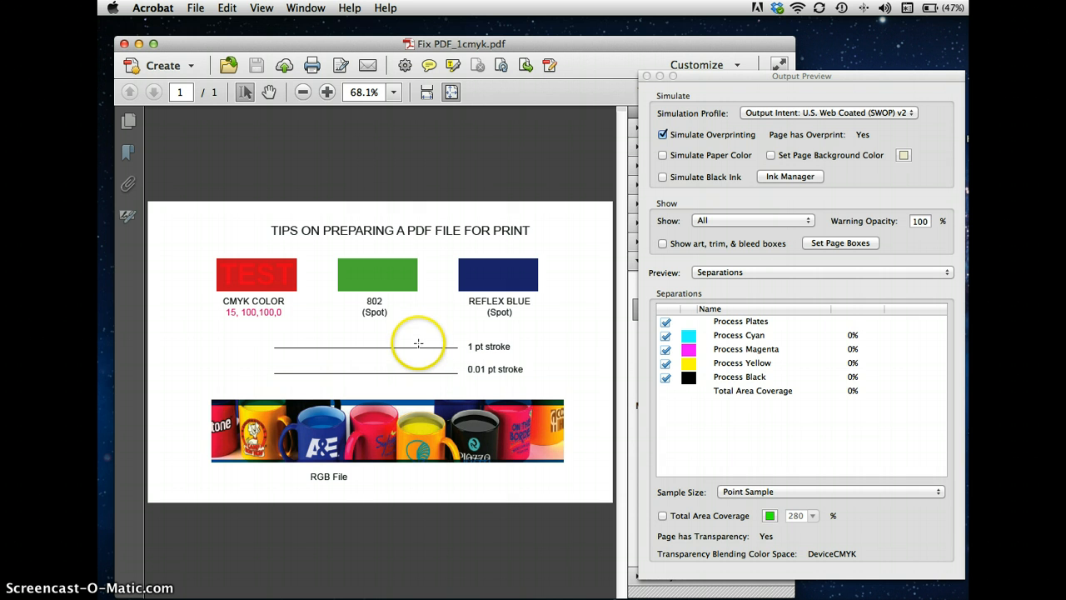
pyautogui.moveTo(411, 373)
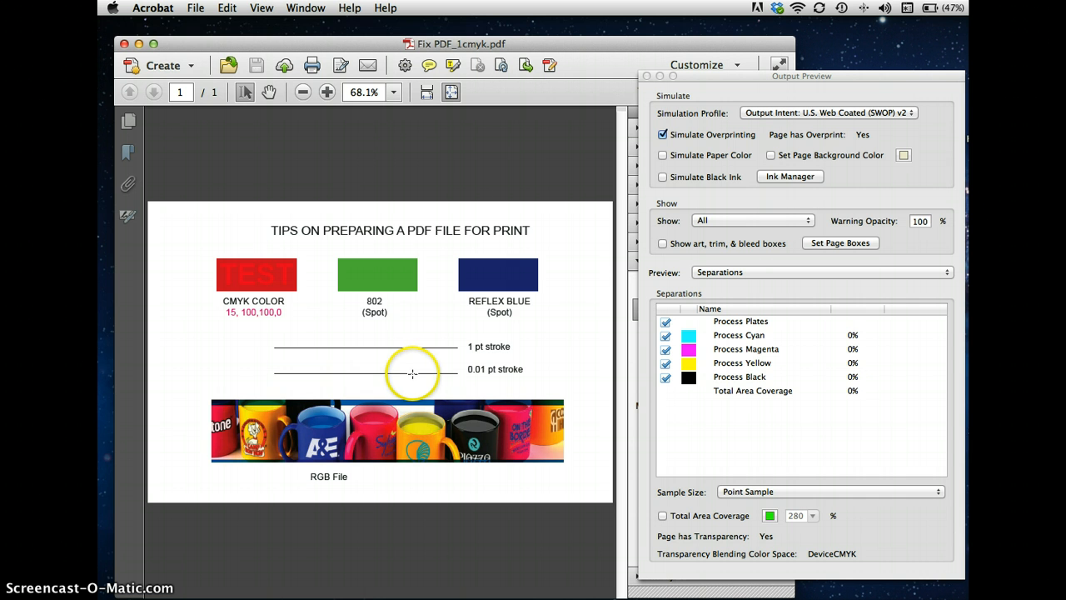
pyautogui.moveTo(536, 379)
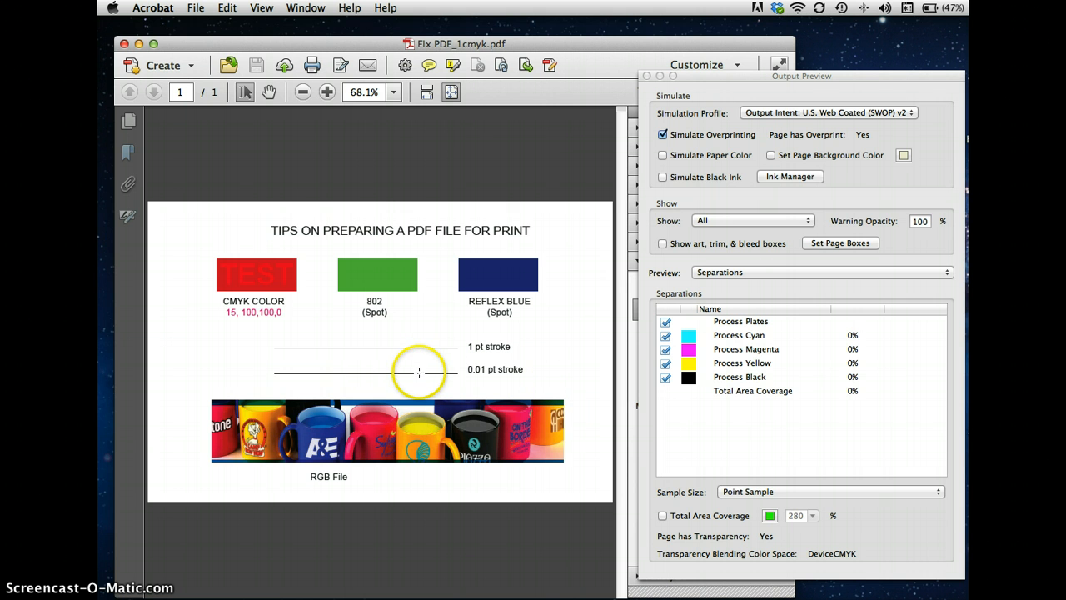
pyautogui.moveTo(450, 355)
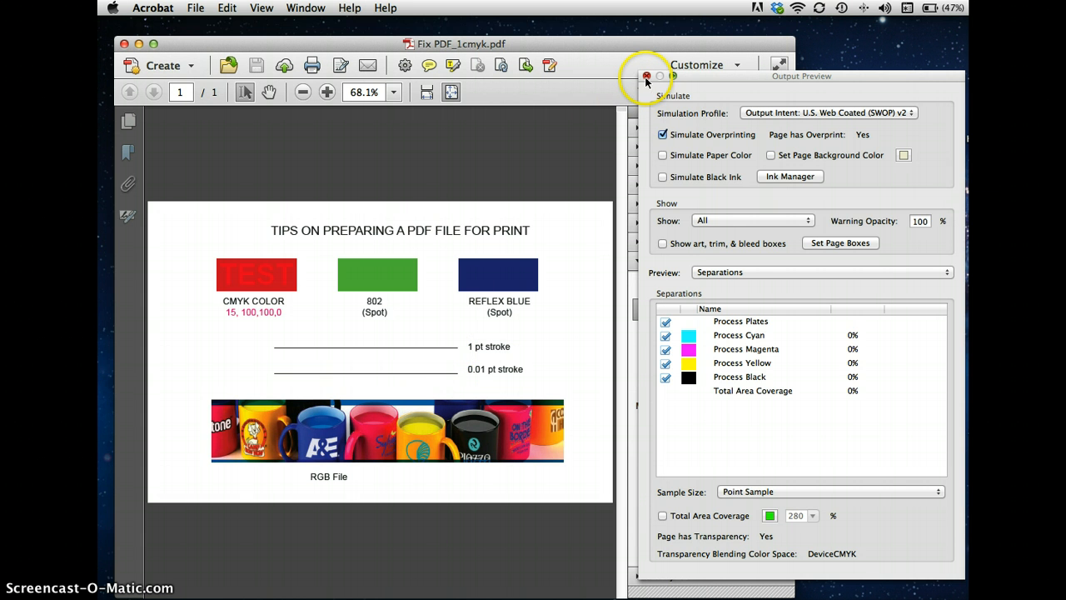
# Step: Close Output Preview and replace hairlines of 0.25 pt or thinner with 1 pt strokes
pyautogui.click(647, 76)
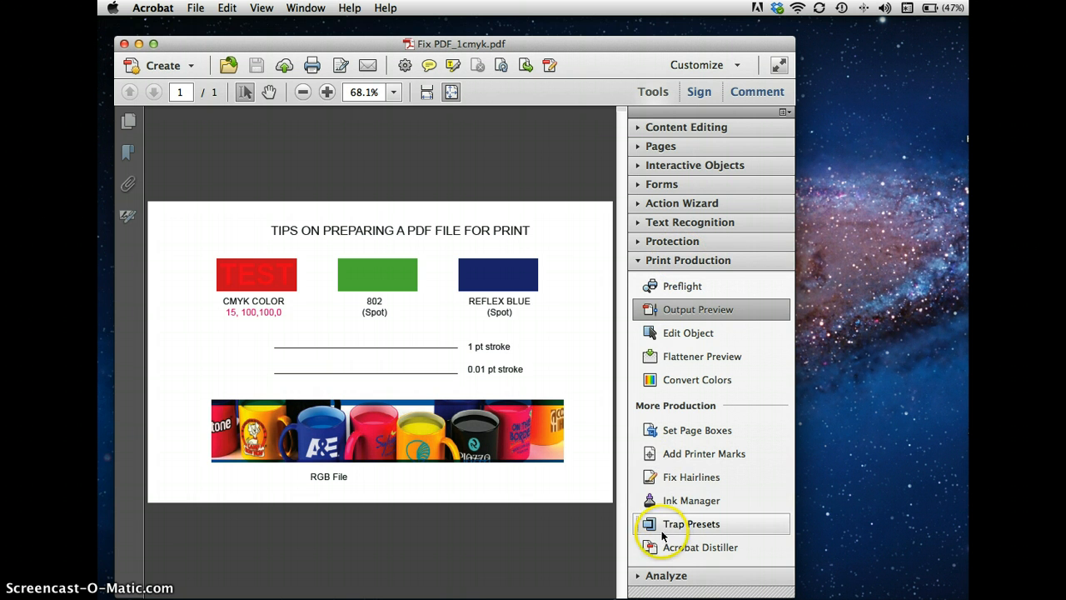
pyautogui.moveTo(676, 476)
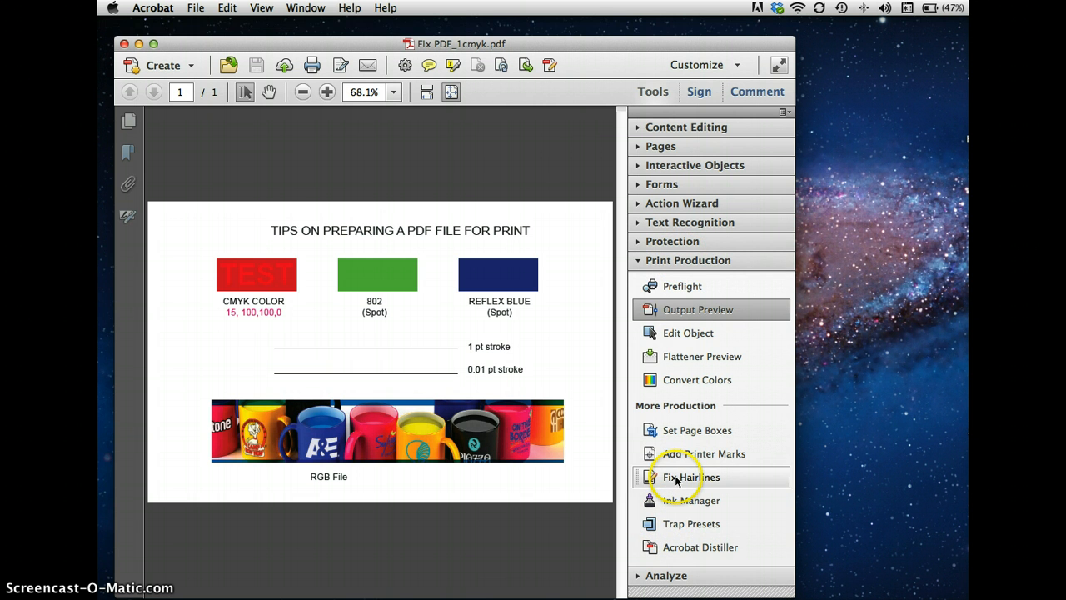
pyautogui.click(691, 476)
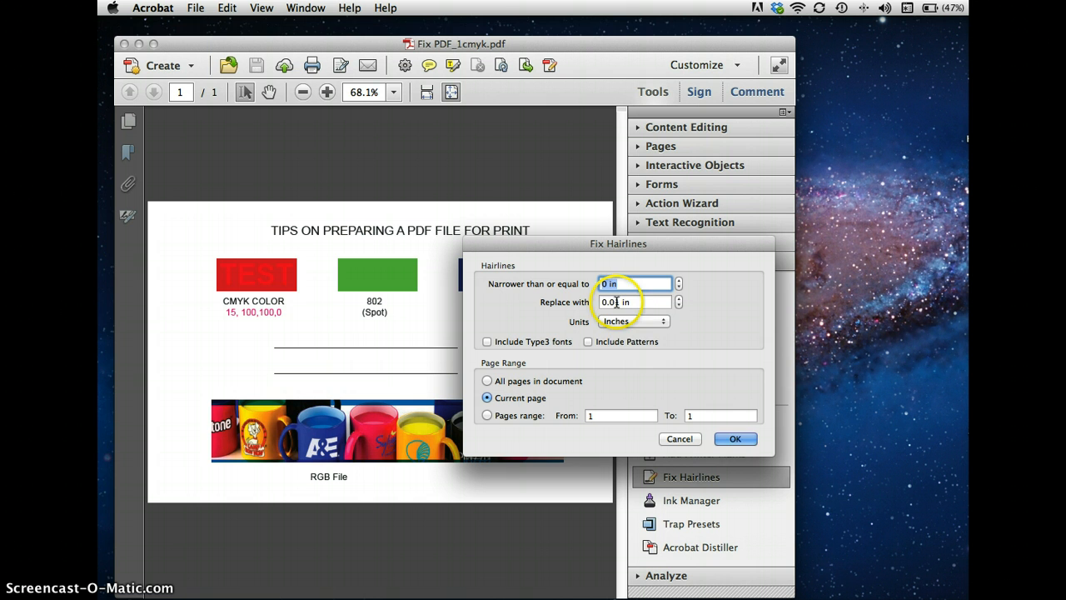
pyautogui.click(632, 322)
pyautogui.write('1')
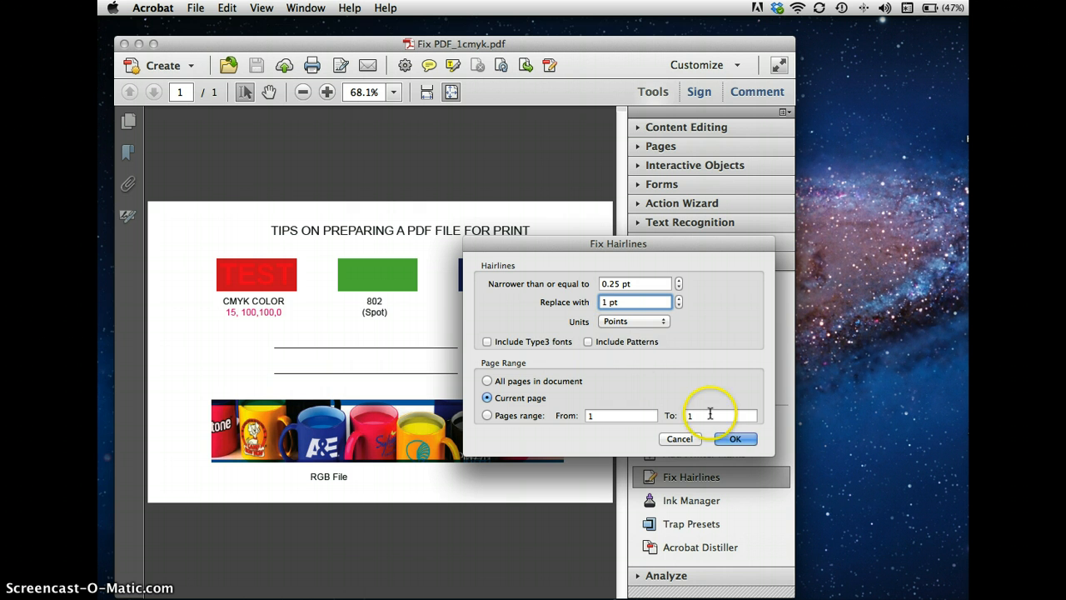
pyautogui.click(735, 439)
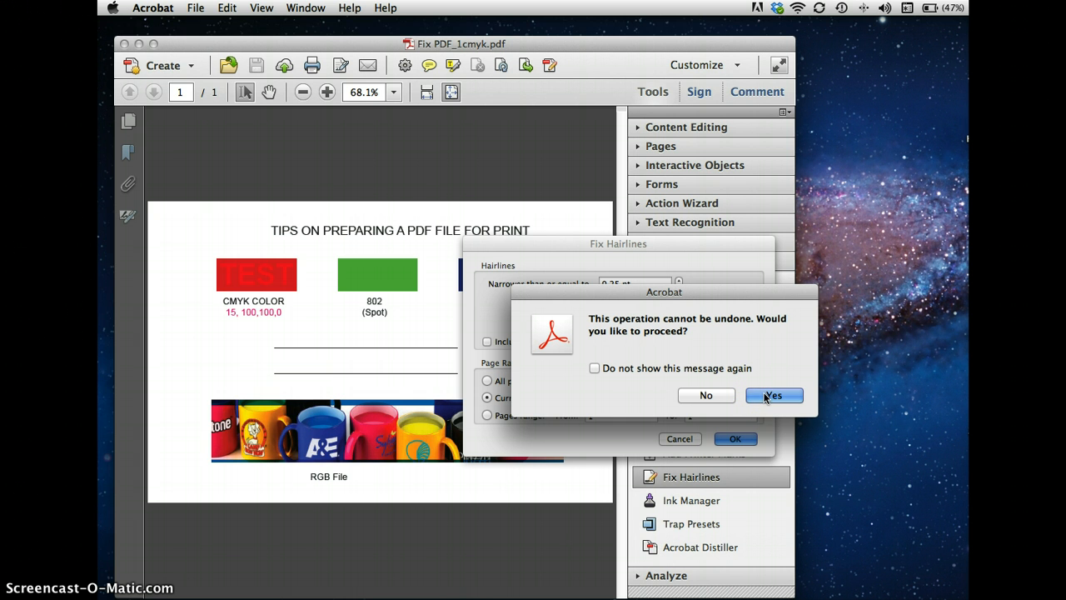
pyautogui.click(773, 394)
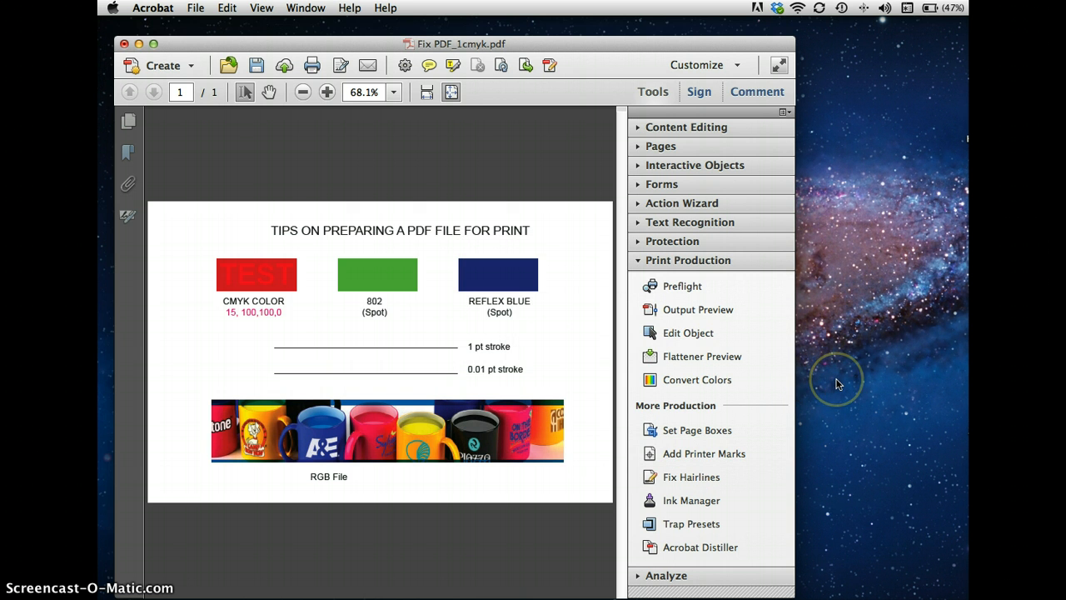
pyautogui.moveTo(839, 384)
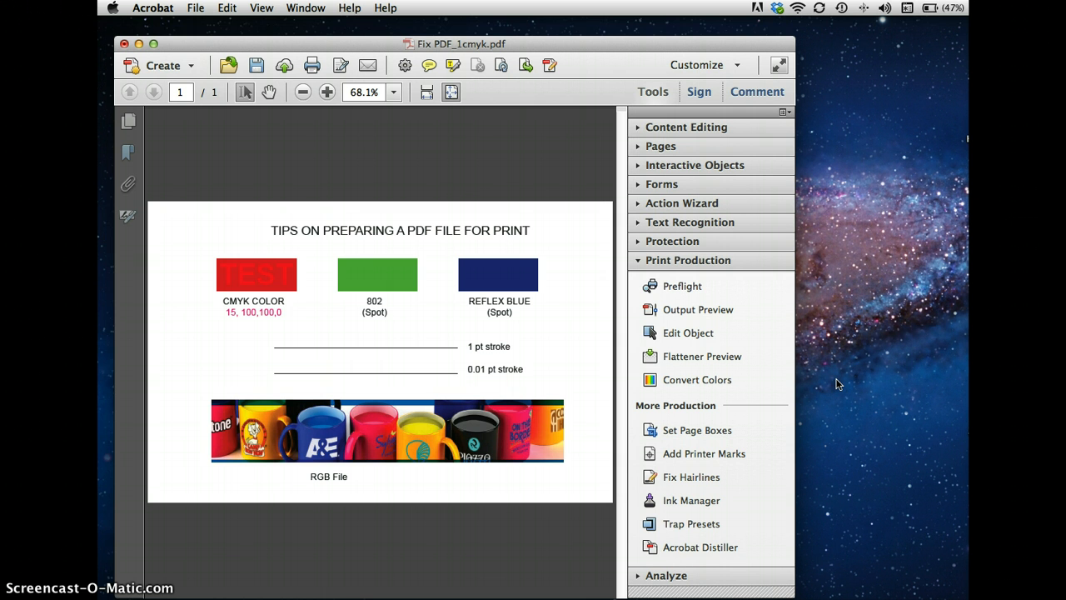
pyautogui.moveTo(242, 77)
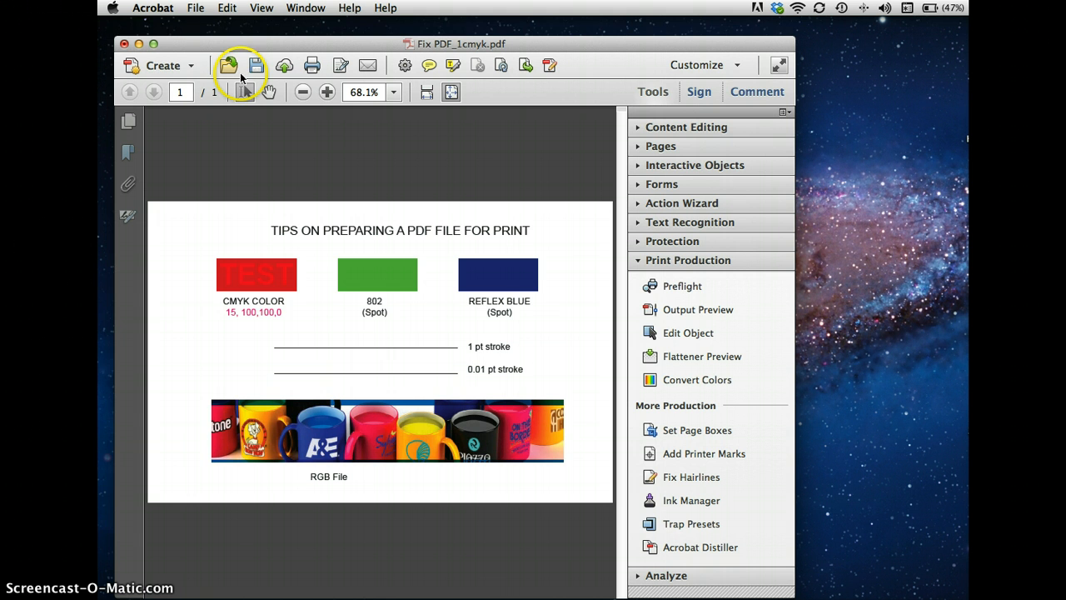